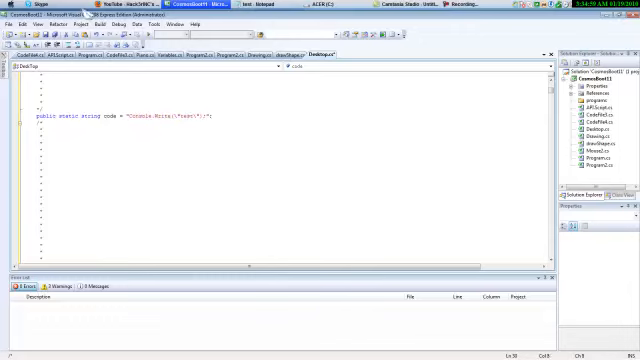
Scroll the YouTube channel page down to the profile and friends lists.
{"action": "left_click", "coordinate": [128, 24]}
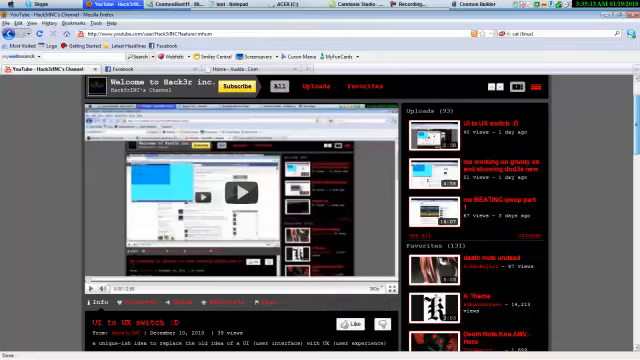
{"action": "scroll", "scroll_direction": "down", "scroll_amount": 3}
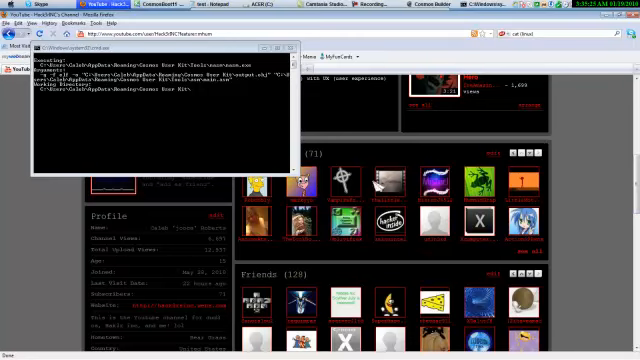
Let QEMU boot the OS image to the guest@LocalPC terminal prompt.
{"action": "scroll", "scroll_direction": "down", "scroll_amount": 3}
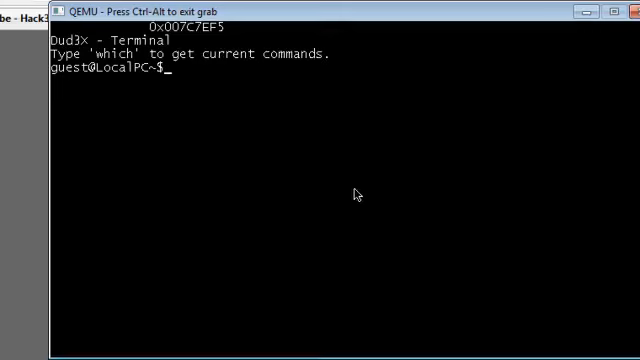
Run 'wim' at the prompt, skip account setup and continue as guest to the TEST window desktop.
{"action": "type", "text": "wim"}
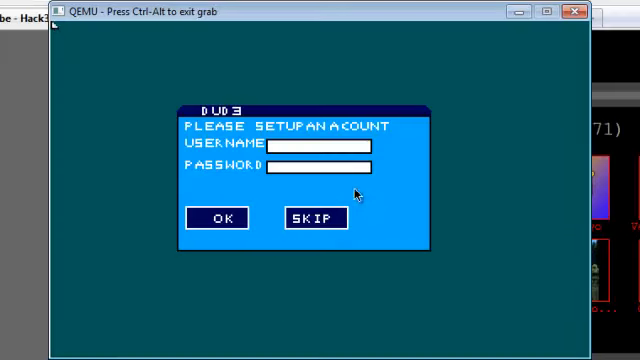
{"action": "left_click", "coordinate": [314, 218]}
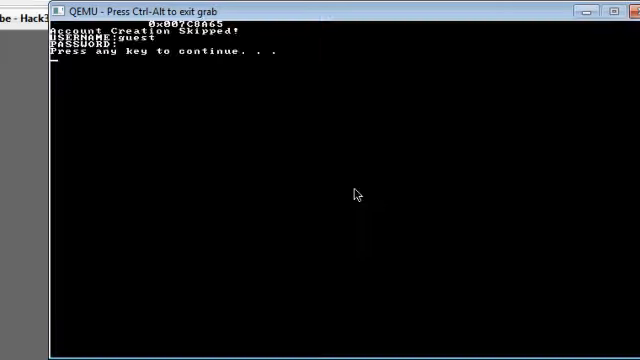
{"action": "key", "text": "enter"}
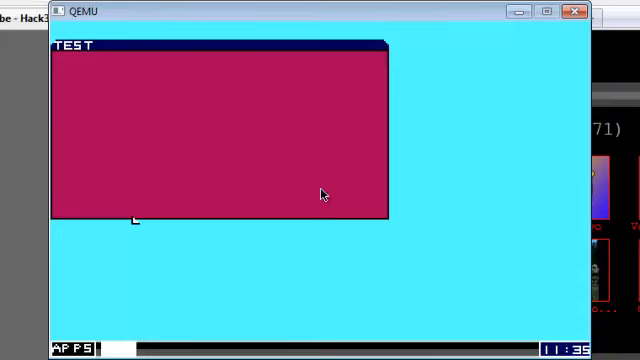
{"action": "mouse_move", "coordinate": [574, 12]}
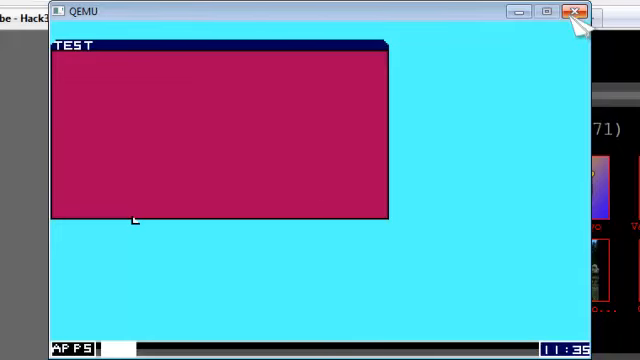
{"action": "mouse_move", "coordinate": [578, 20]}
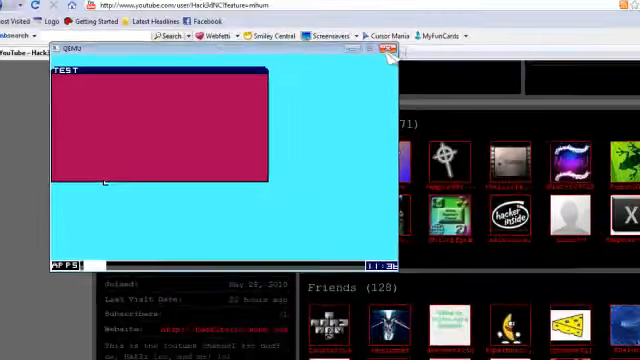
Close the QEMU window, leaving only the YouTube channel page.
{"action": "left_click", "coordinate": [388, 52]}
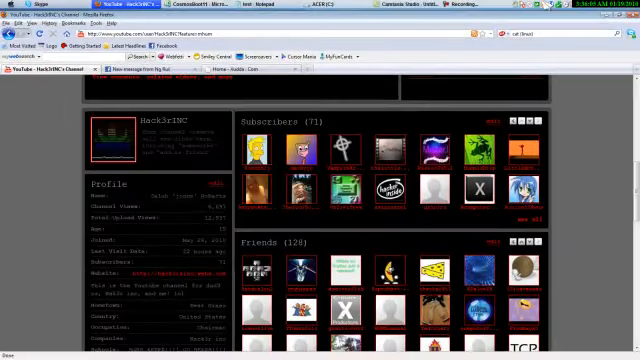